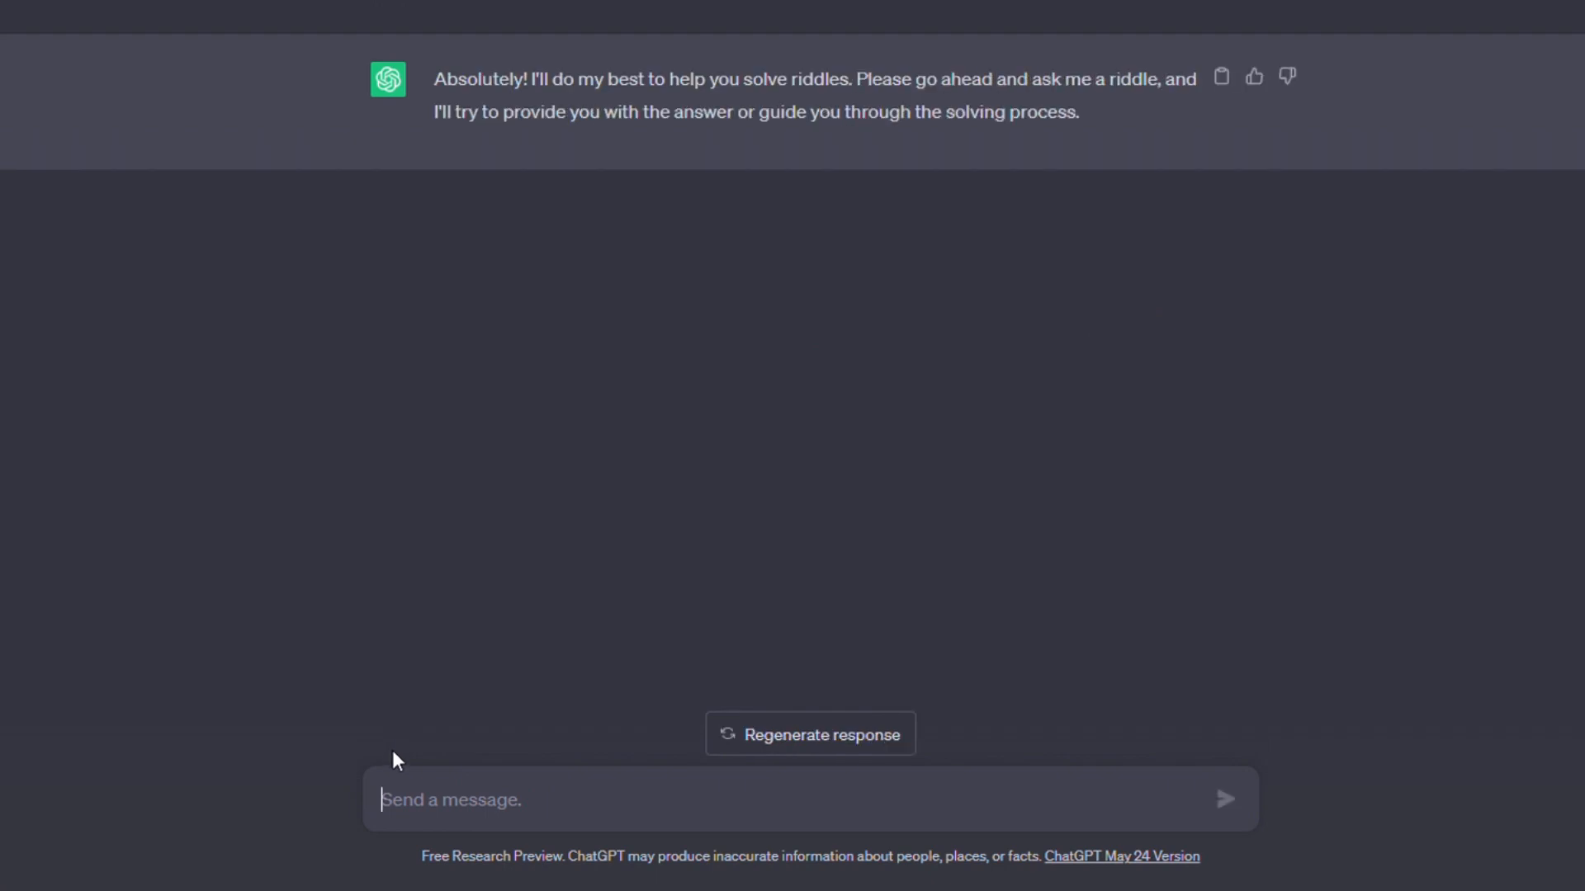
{"action": "mouse_move", "coordinate": [454, 737]}
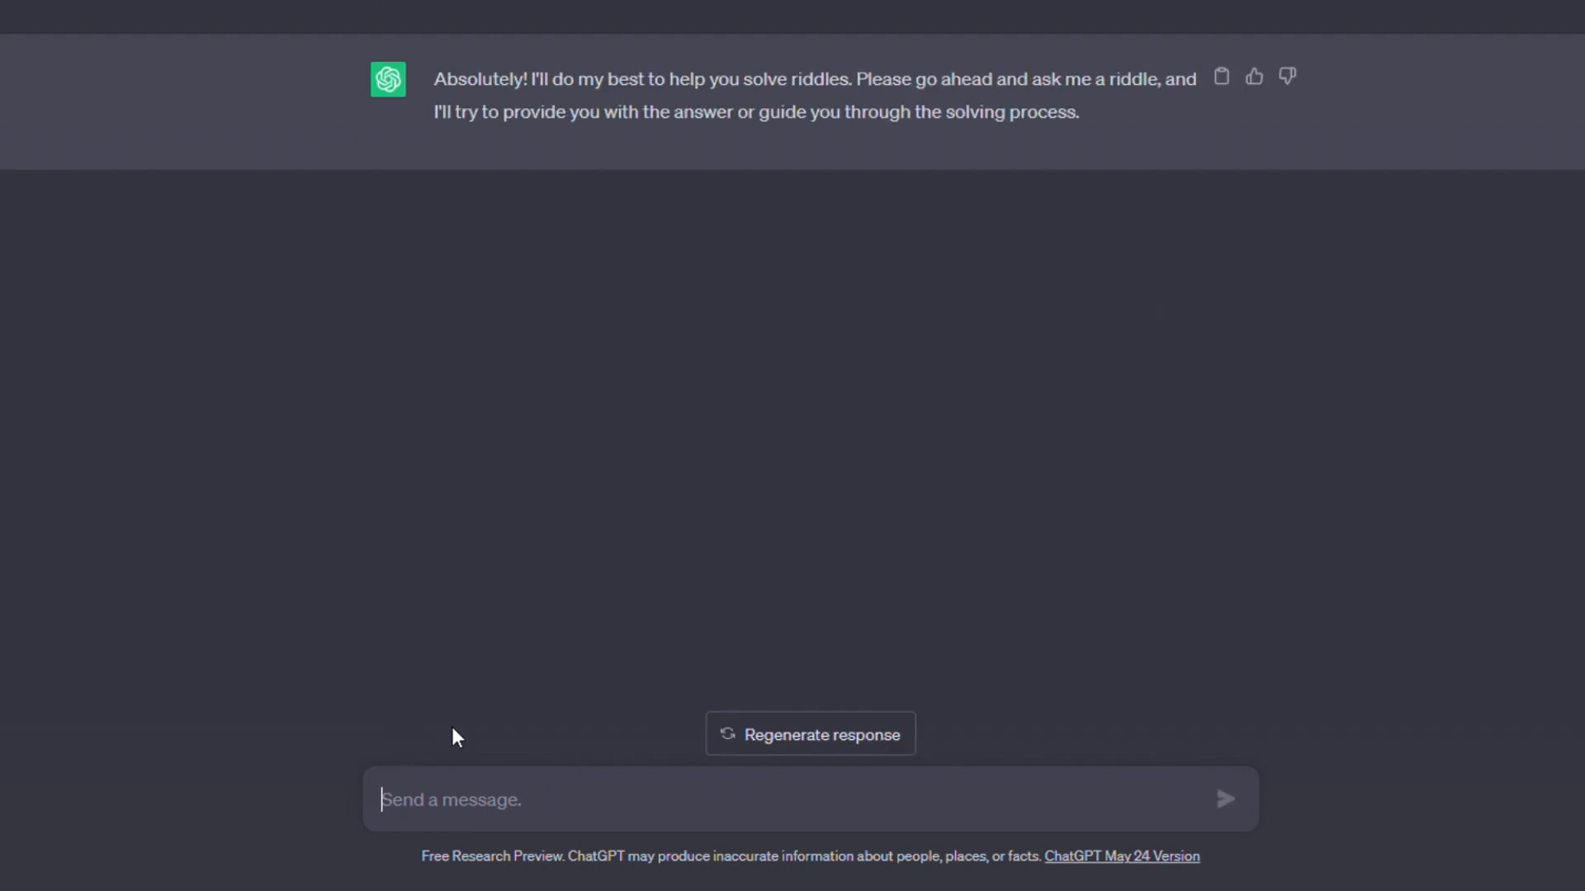